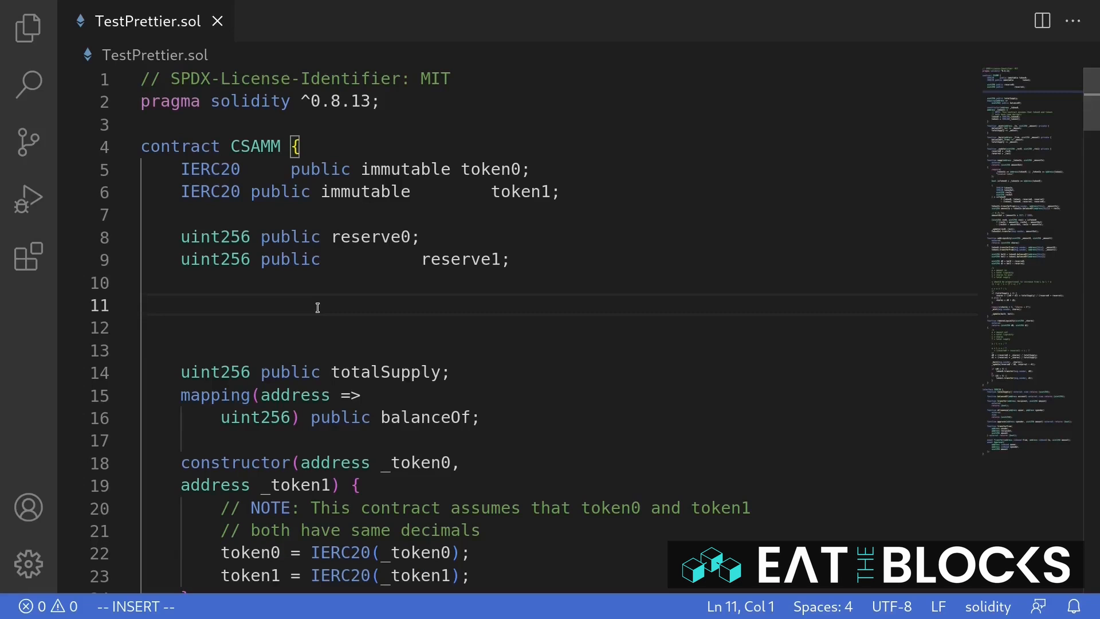
{"action": "mouse_move", "coordinate": [249, 170]}
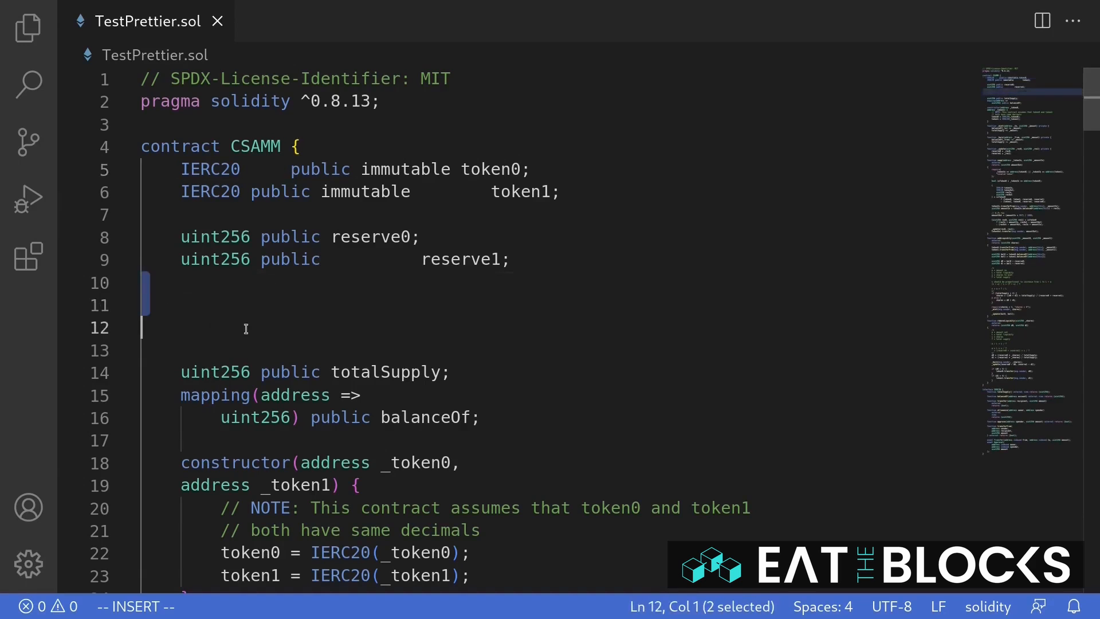
- Search the Extensions view for 'prettier'
{"action": "left_click", "coordinate": [242, 417]}
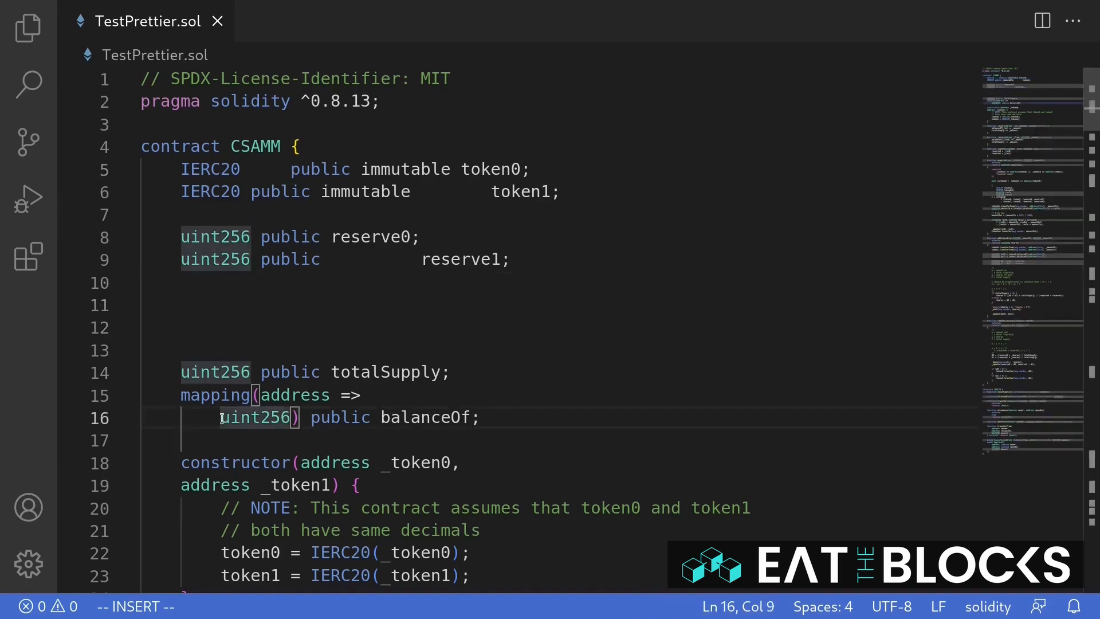
{"action": "left_click", "coordinate": [223, 350]}
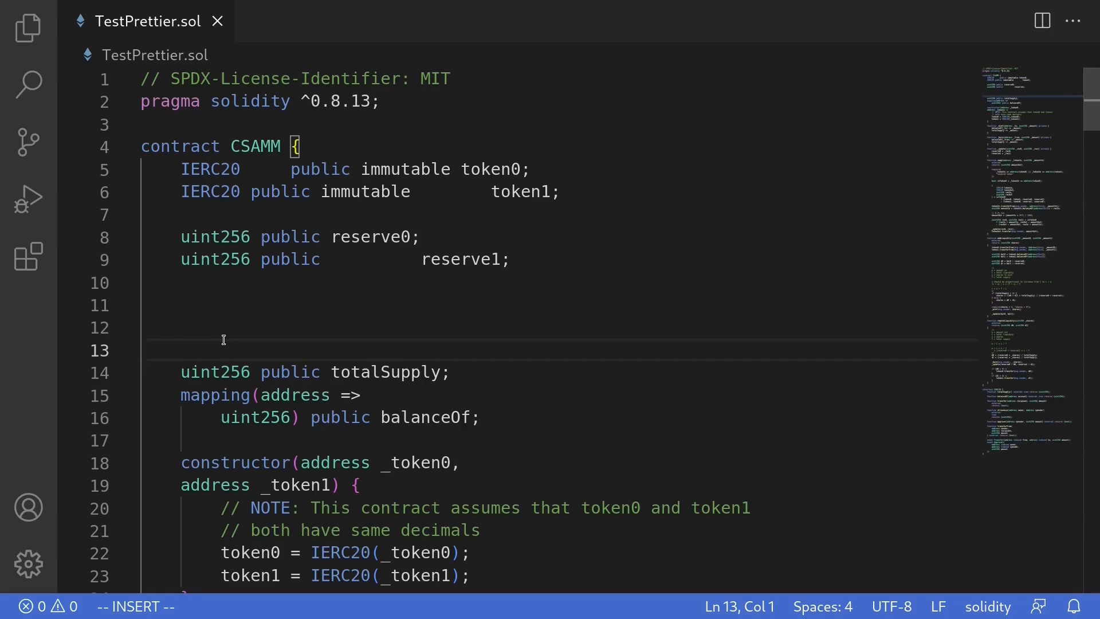
{"action": "left_click", "coordinate": [28, 255]}
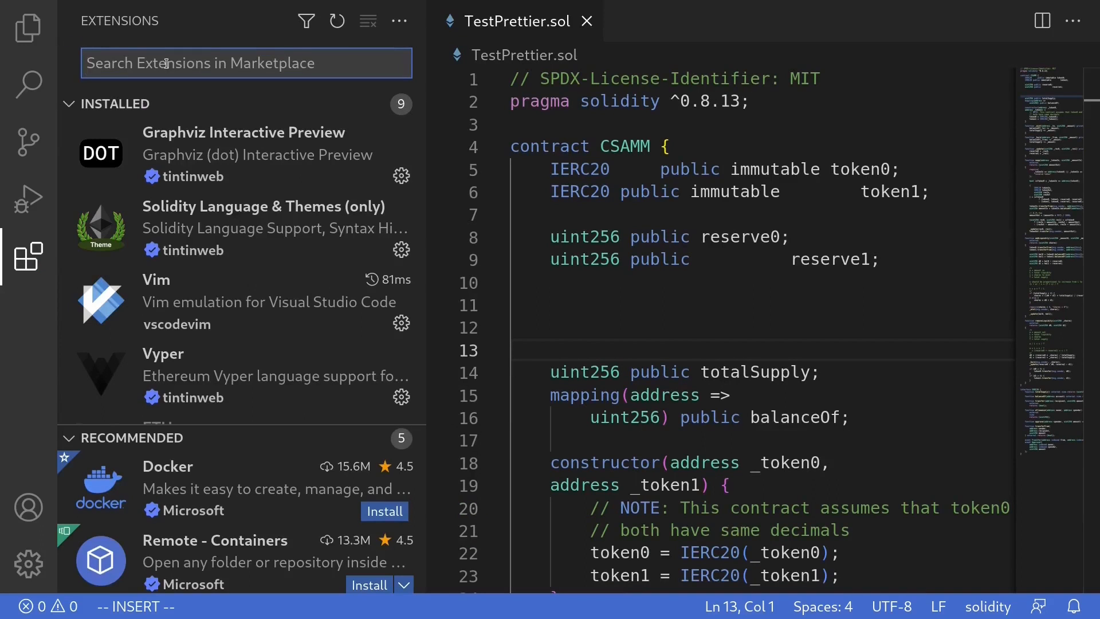
{"action": "type", "text": "prett"}
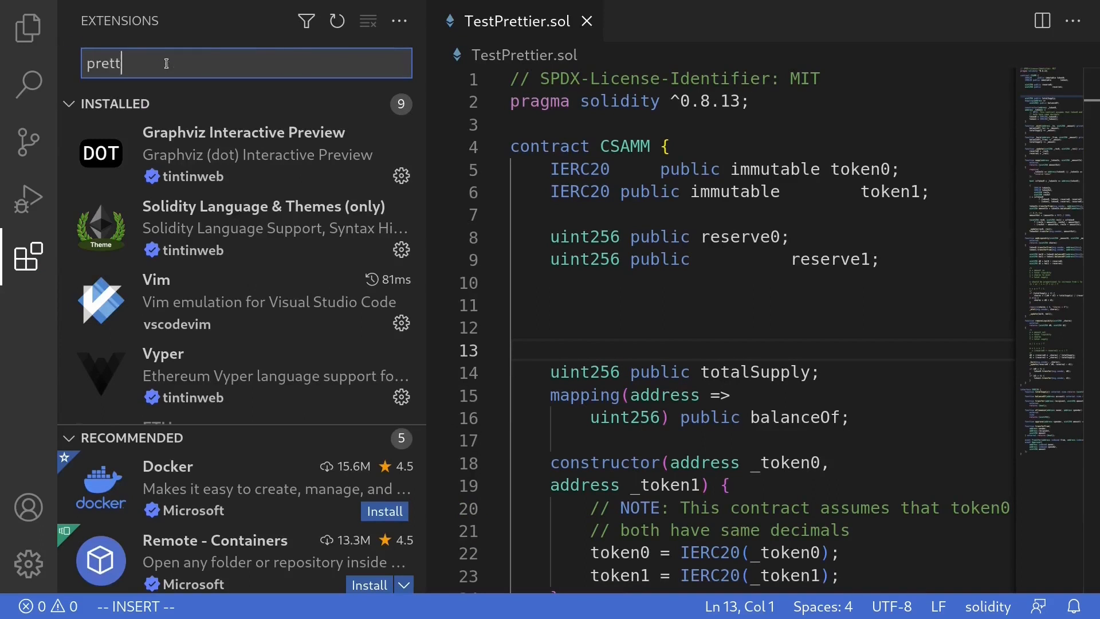
{"action": "type", "text": "ier"}
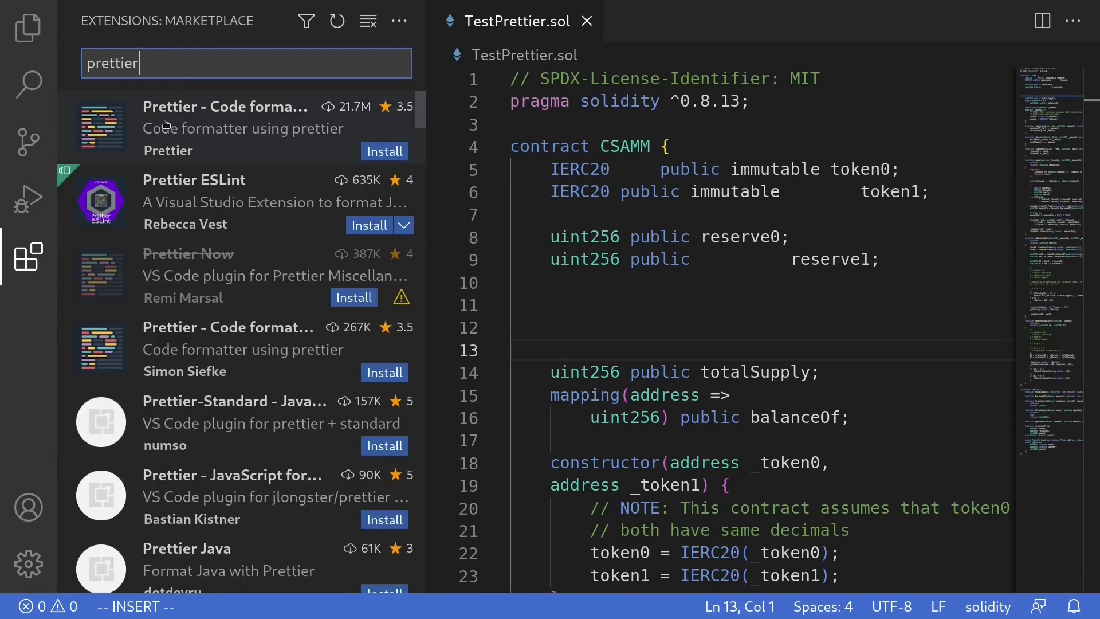
{"action": "mouse_move", "coordinate": [118, 323]}
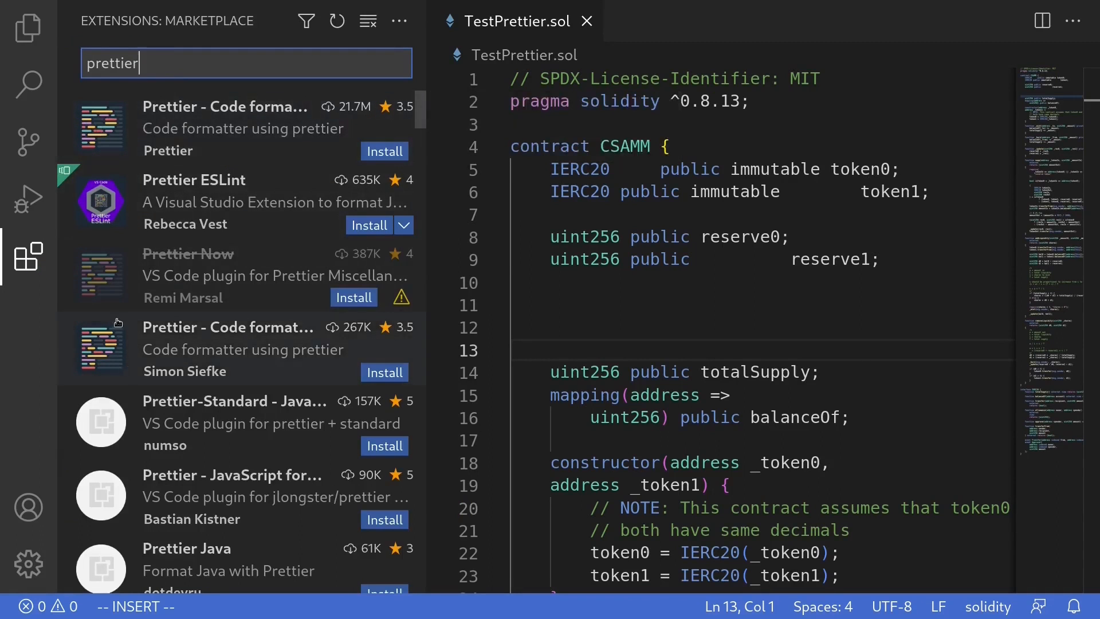
{"action": "mouse_move", "coordinate": [116, 126]}
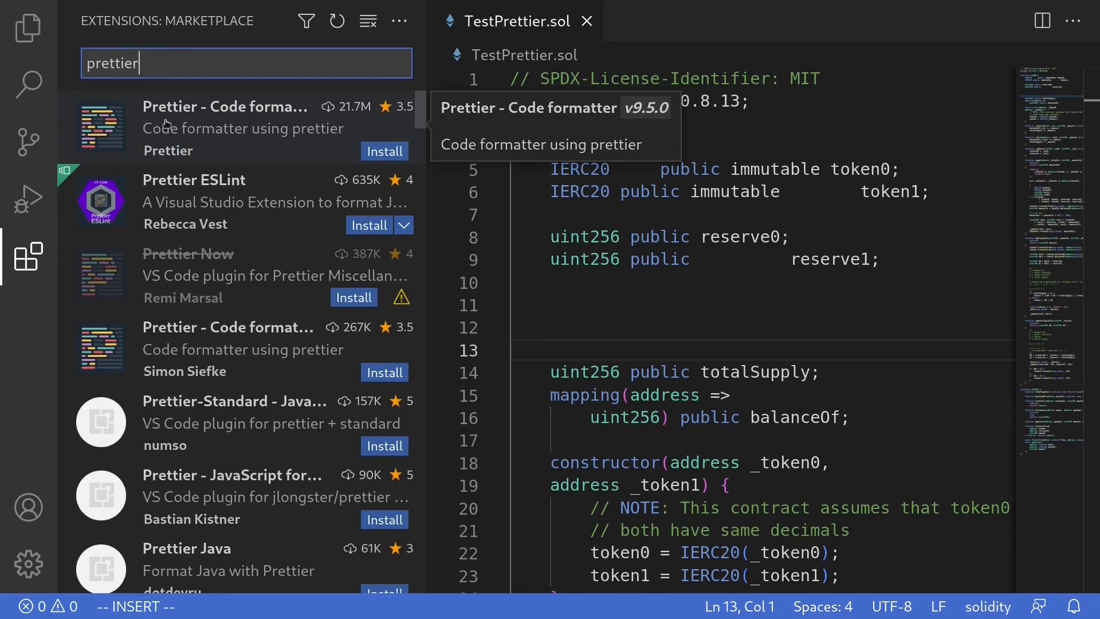
{"action": "mouse_move", "coordinate": [137, 261]}
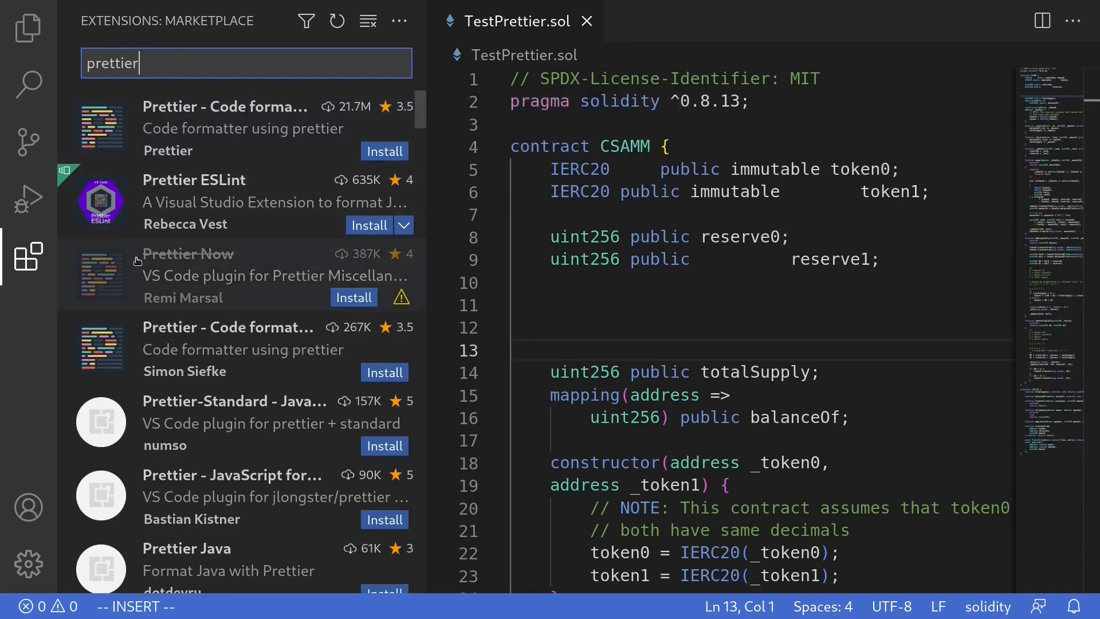
{"action": "mouse_move", "coordinate": [211, 308]}
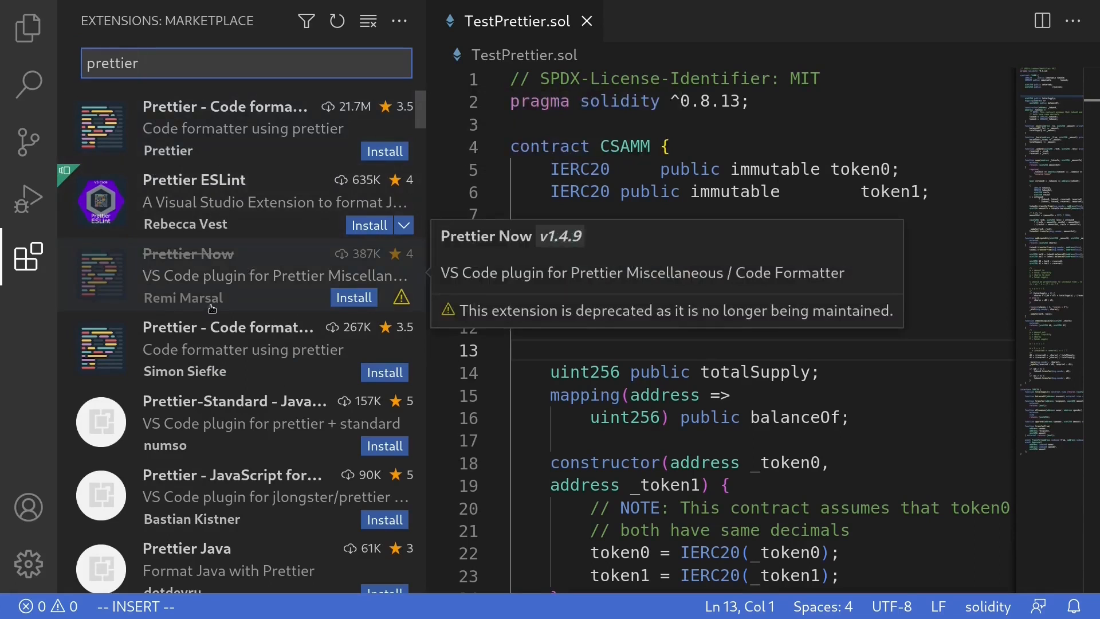
{"action": "mouse_move", "coordinate": [226, 371]}
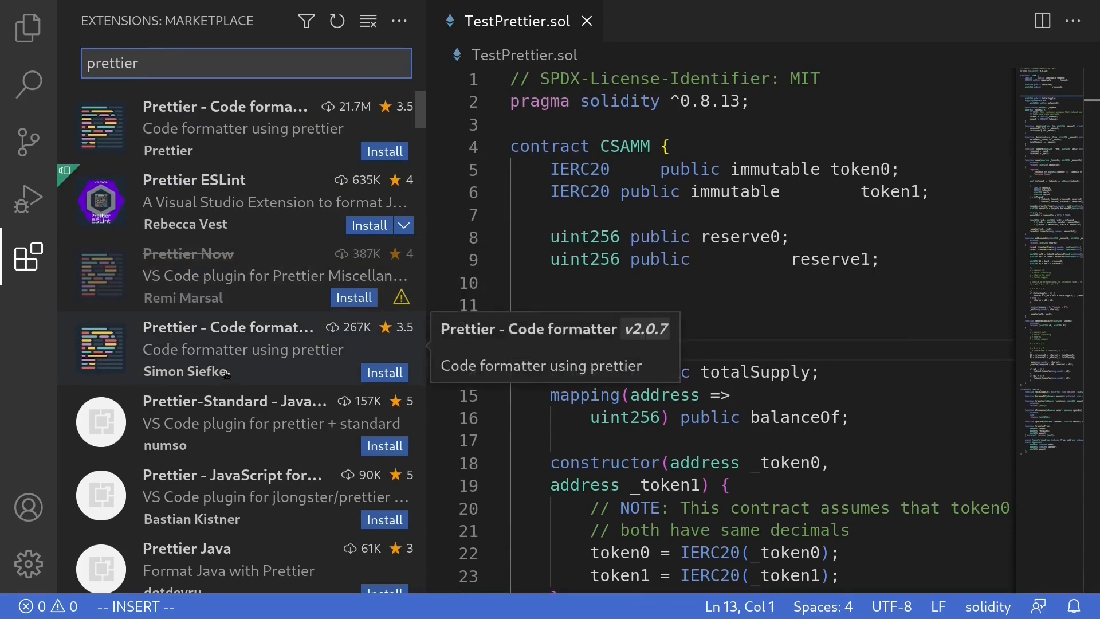
{"action": "mouse_move", "coordinate": [294, 118]}
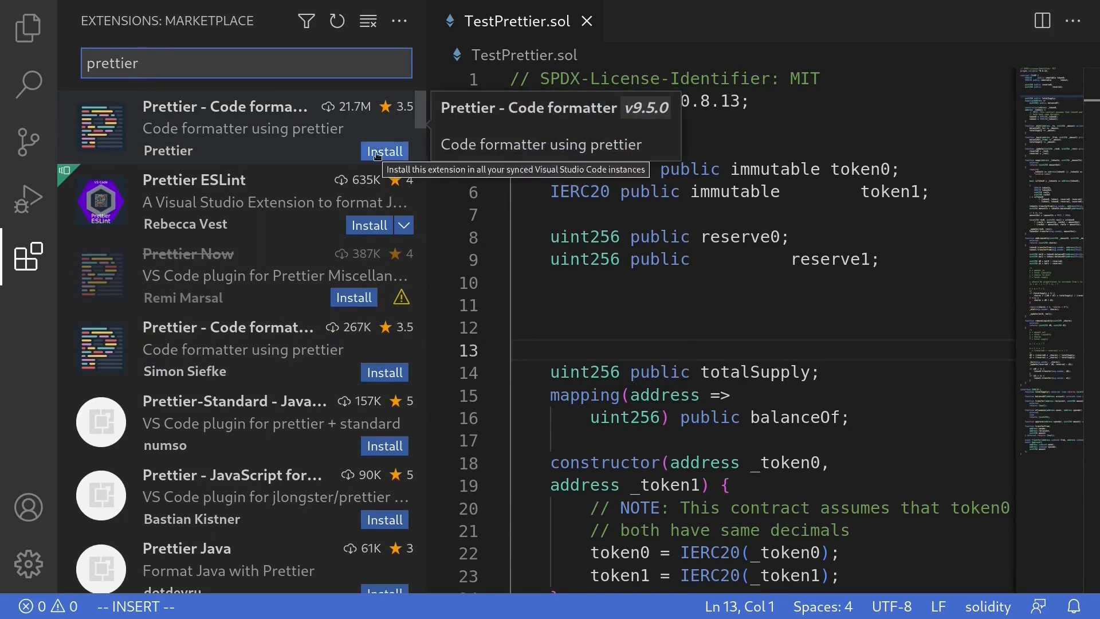
- Install the Prettier - Code formatter extension, showing its details page
{"action": "left_click", "coordinate": [384, 151]}
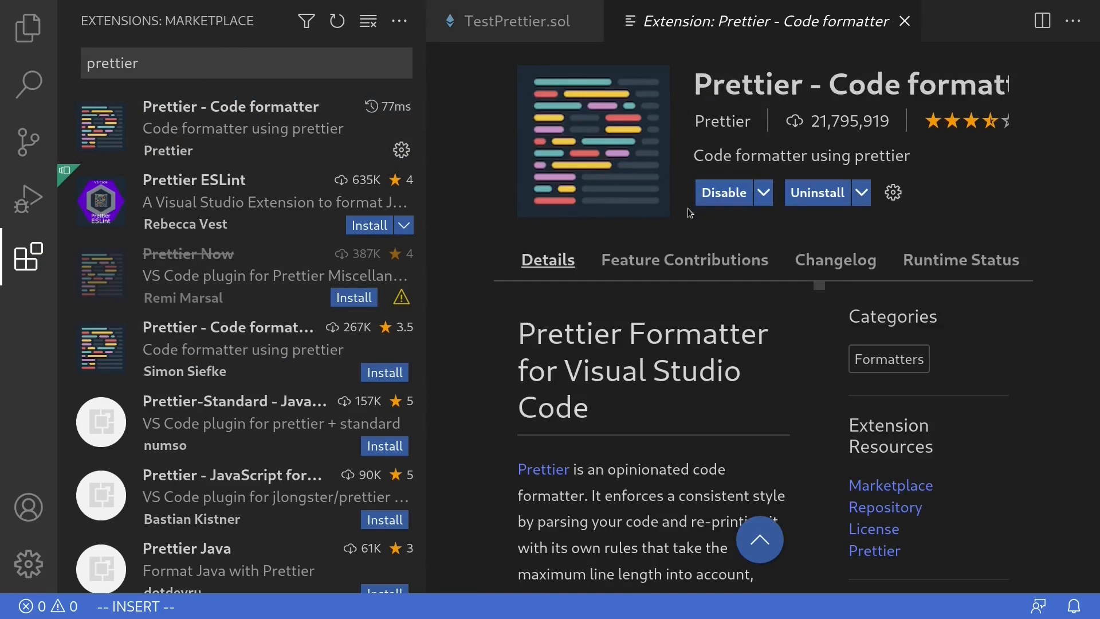
{"action": "left_click", "coordinate": [245, 63]}
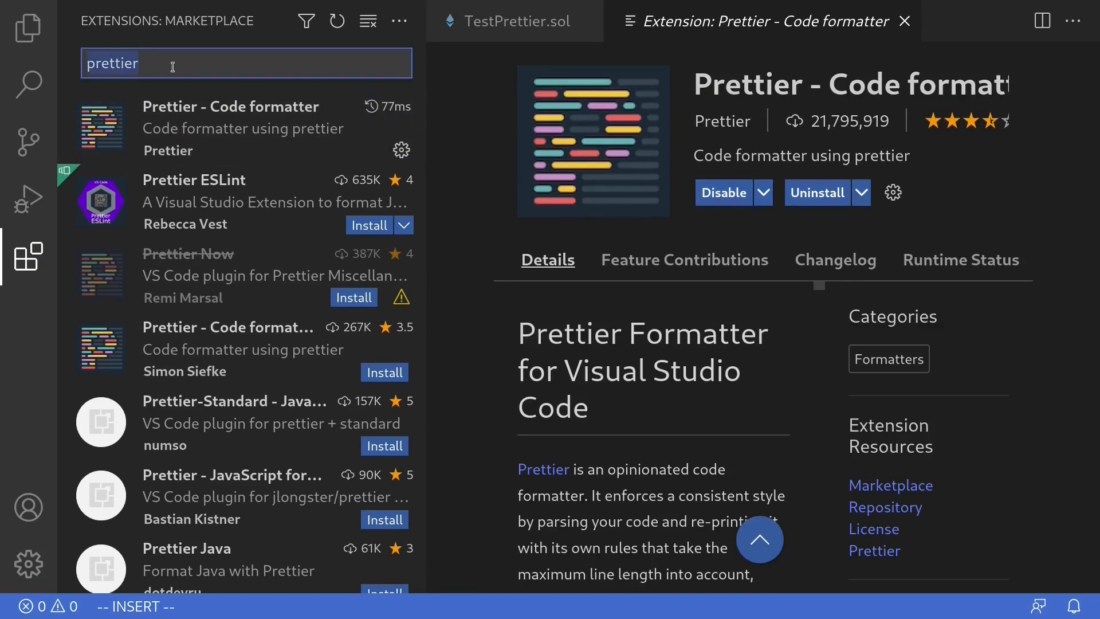
- Search 'solidity' and install Juan Blanco's solidity (Ethereum Solidity Language) extension
{"action": "type", "text": "solidi"}
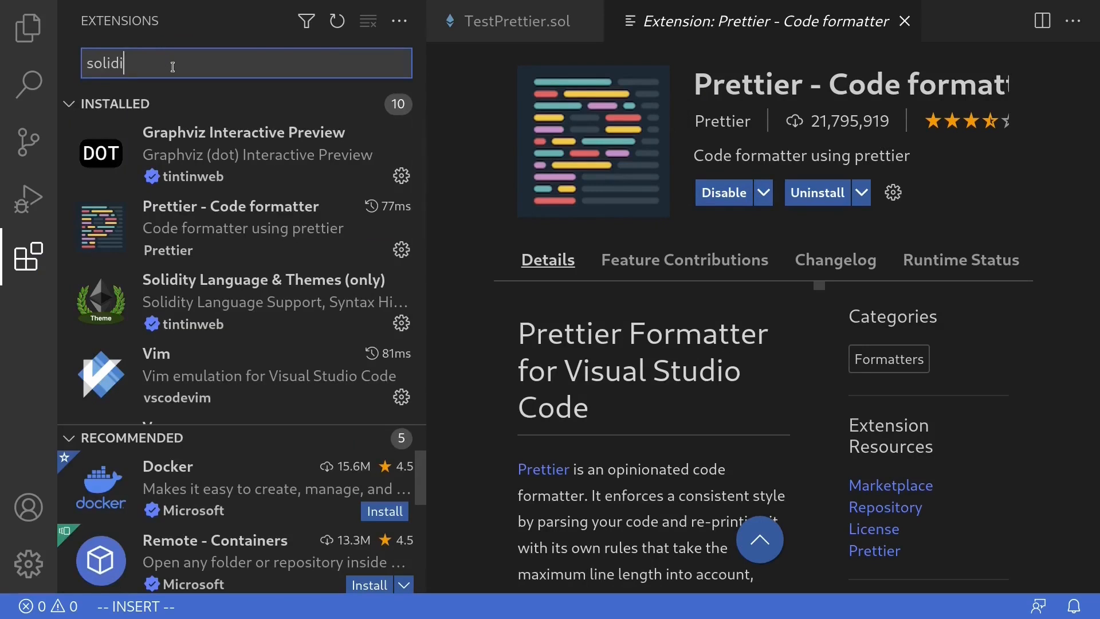
{"action": "type", "text": "ty"}
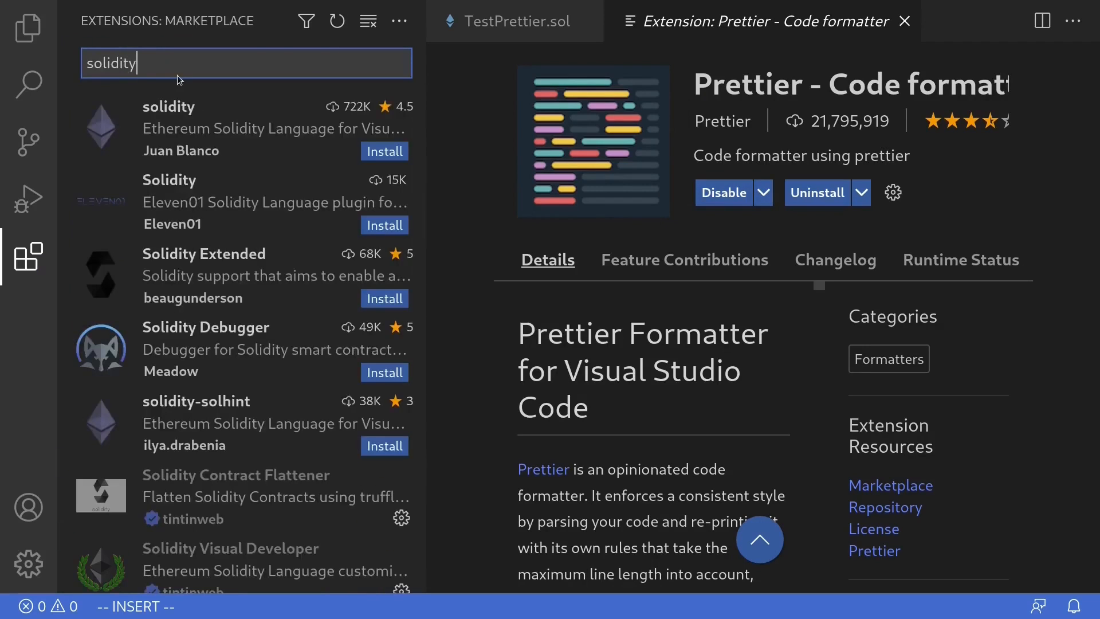
{"action": "mouse_move", "coordinate": [177, 132]}
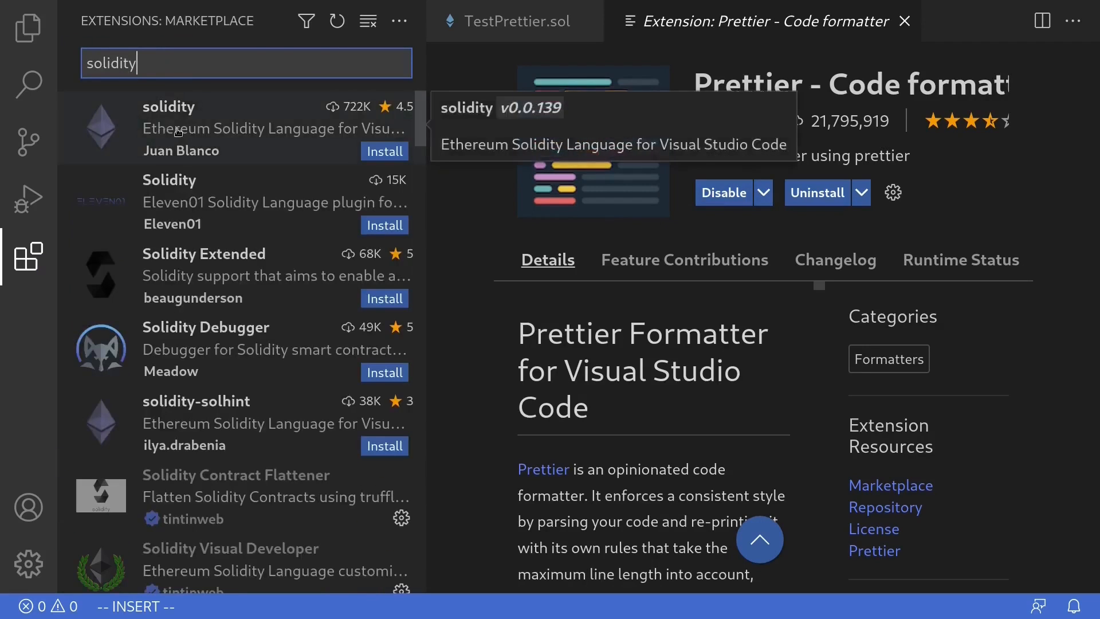
{"action": "mouse_move", "coordinate": [347, 156]}
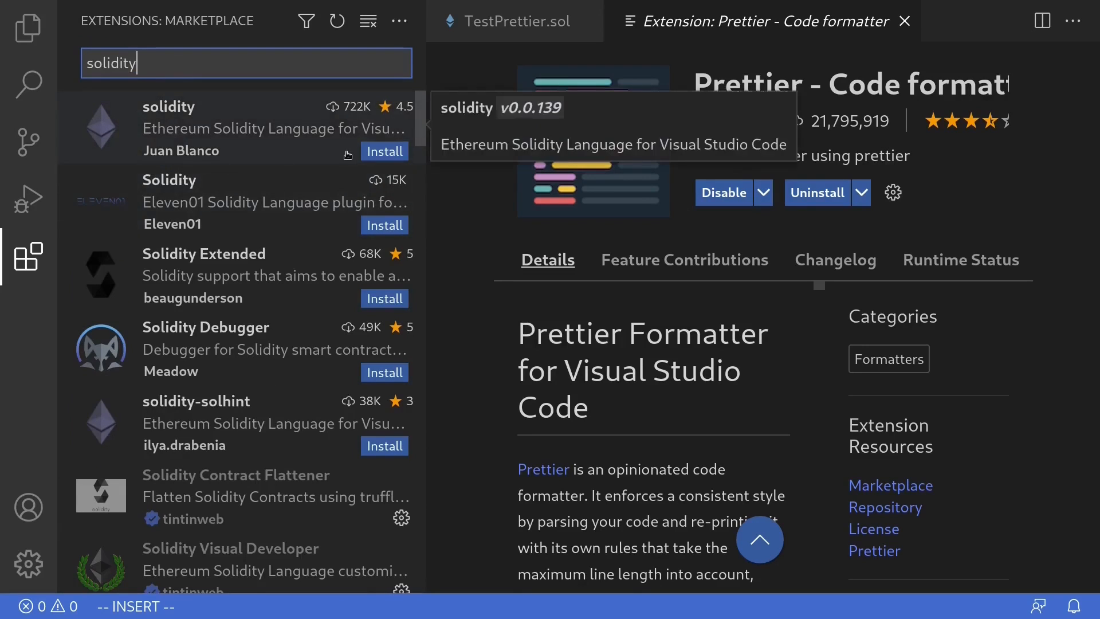
{"action": "left_click", "coordinate": [384, 152]}
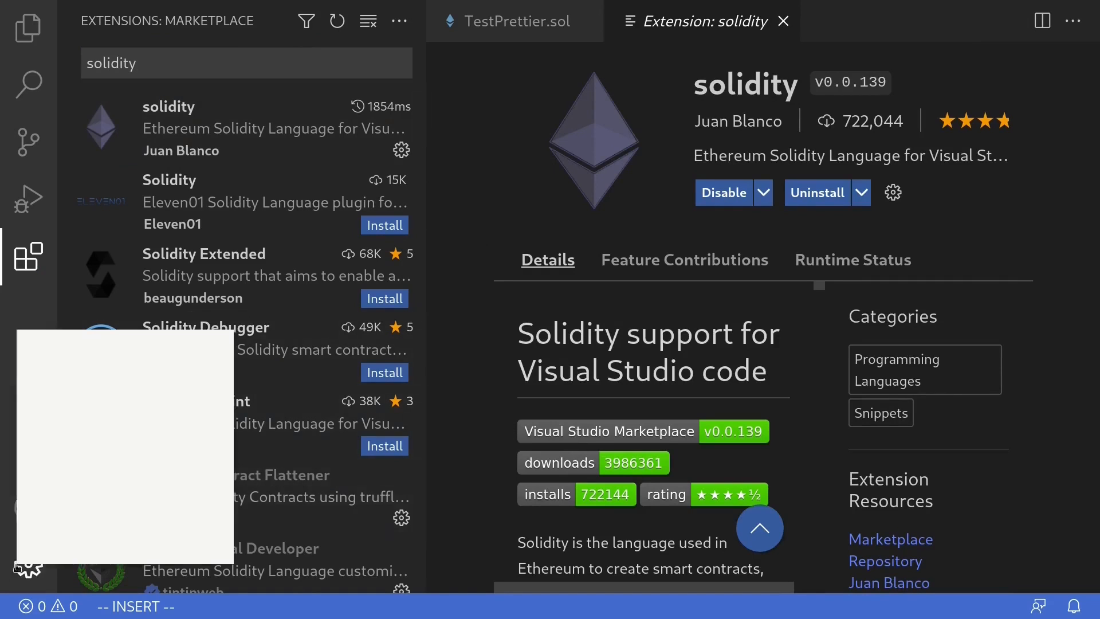
- Enable Editor: Format On Save in user Settings, found by searching 'save format'
{"action": "left_click", "coordinate": [28, 562]}
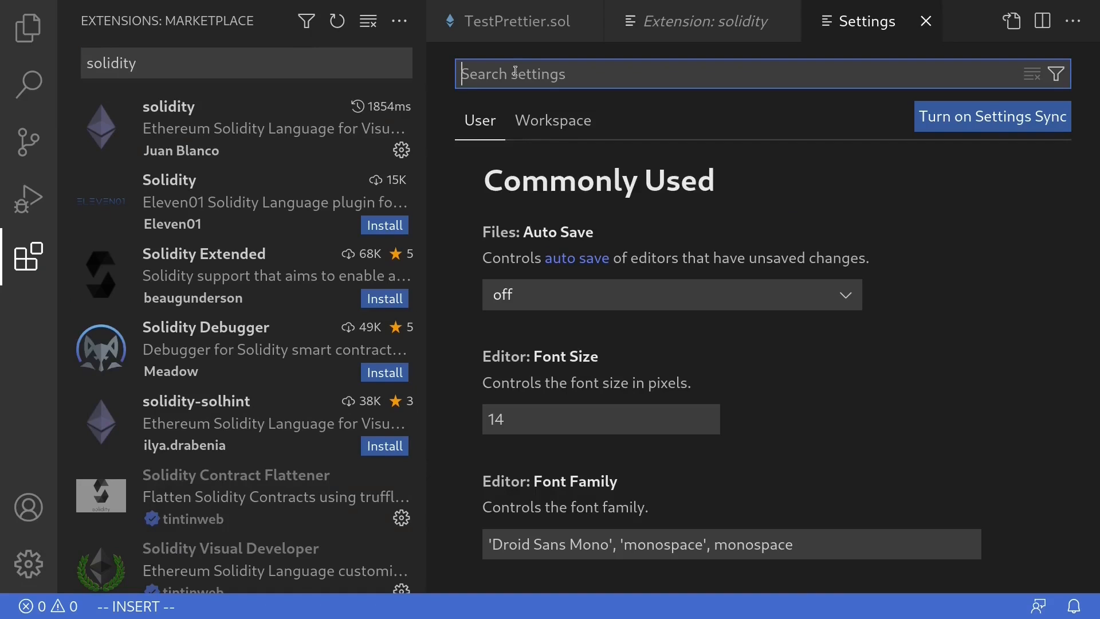
{"action": "mouse_move", "coordinate": [513, 73]}
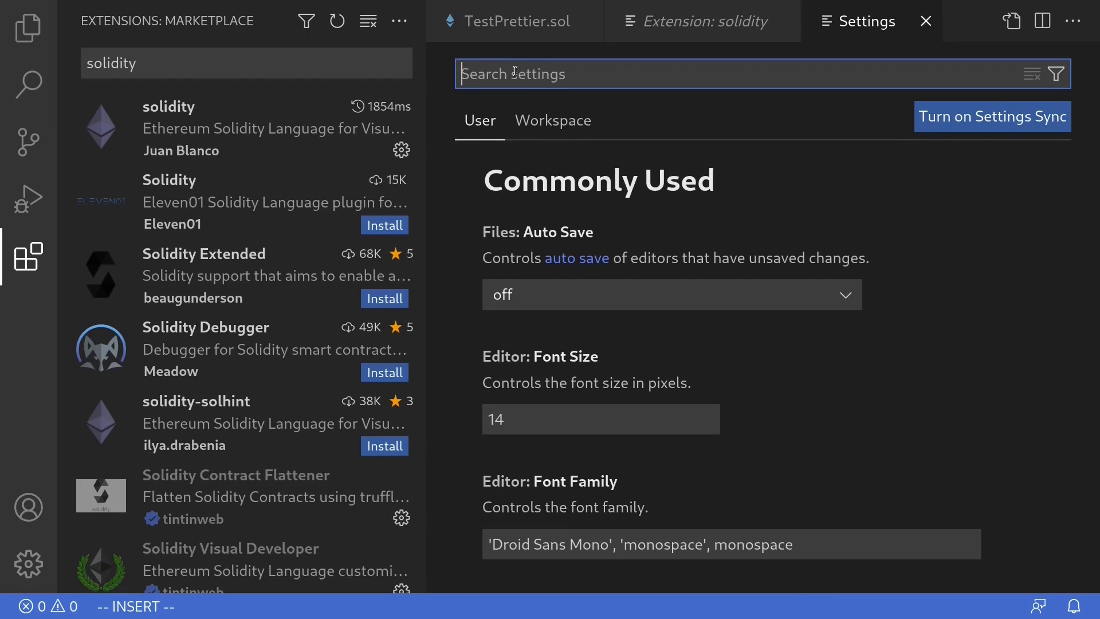
{"action": "type", "text": "save f"}
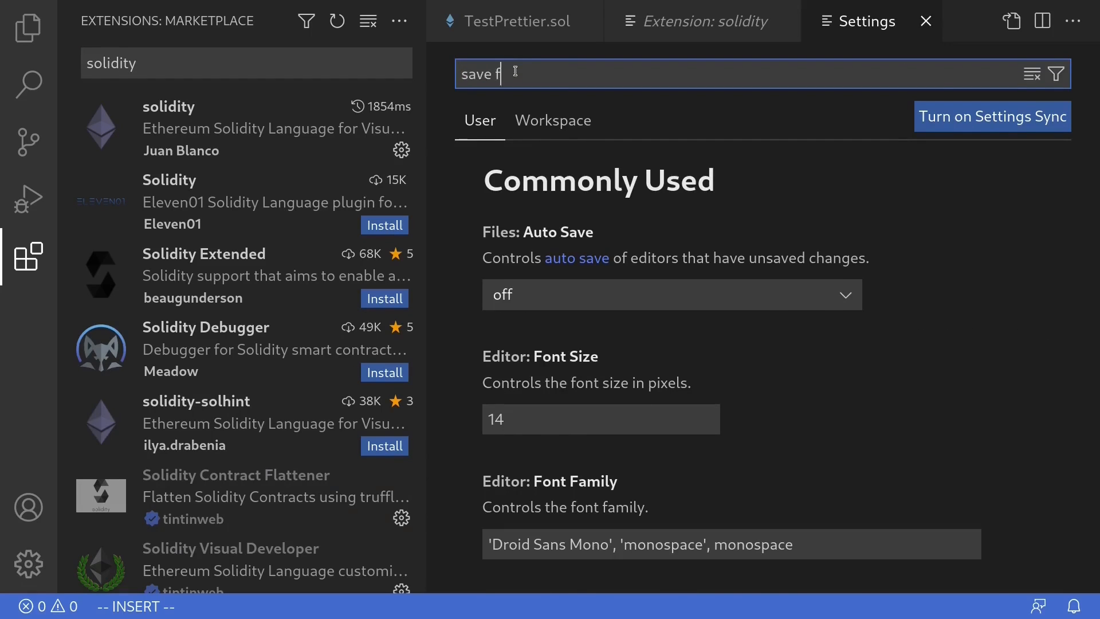
{"action": "type", "text": "ormat"}
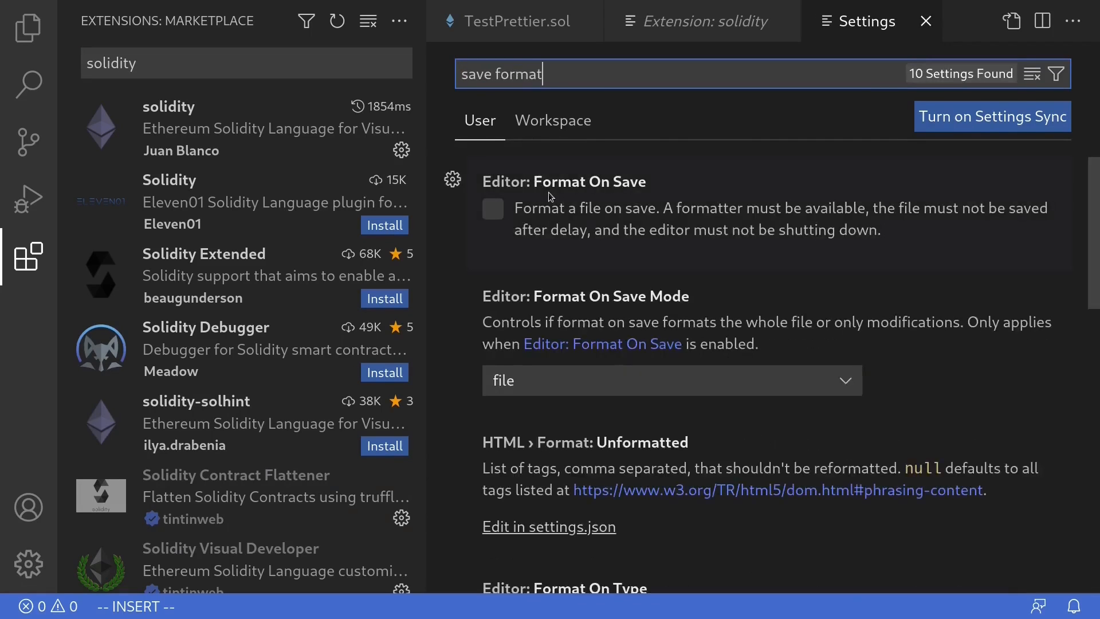
{"action": "mouse_move", "coordinate": [616, 192]}
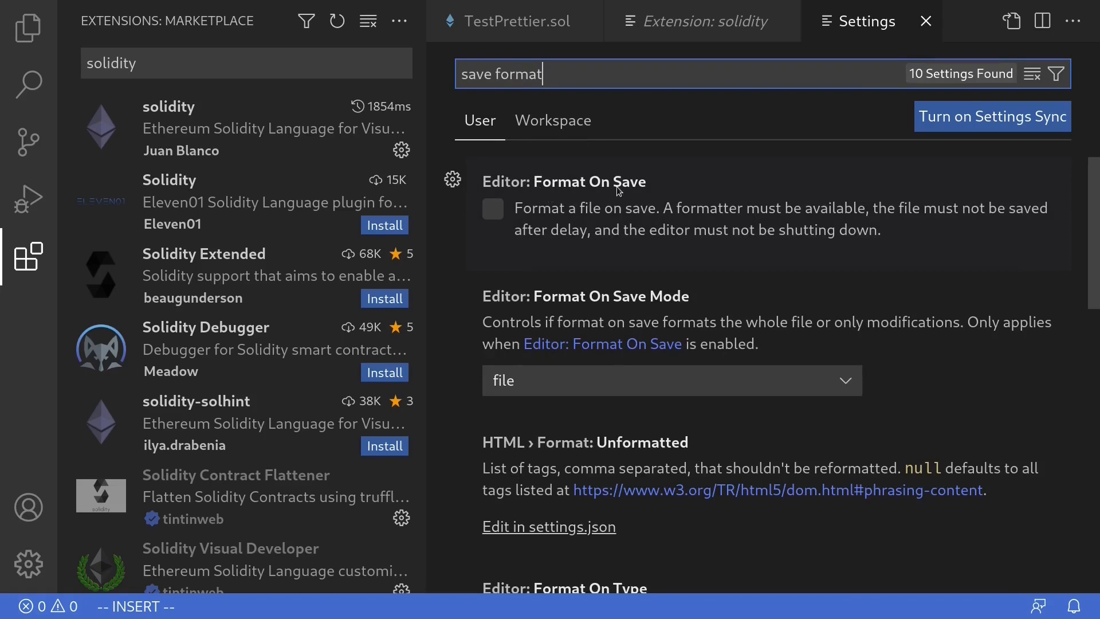
{"action": "left_click", "coordinate": [491, 208]}
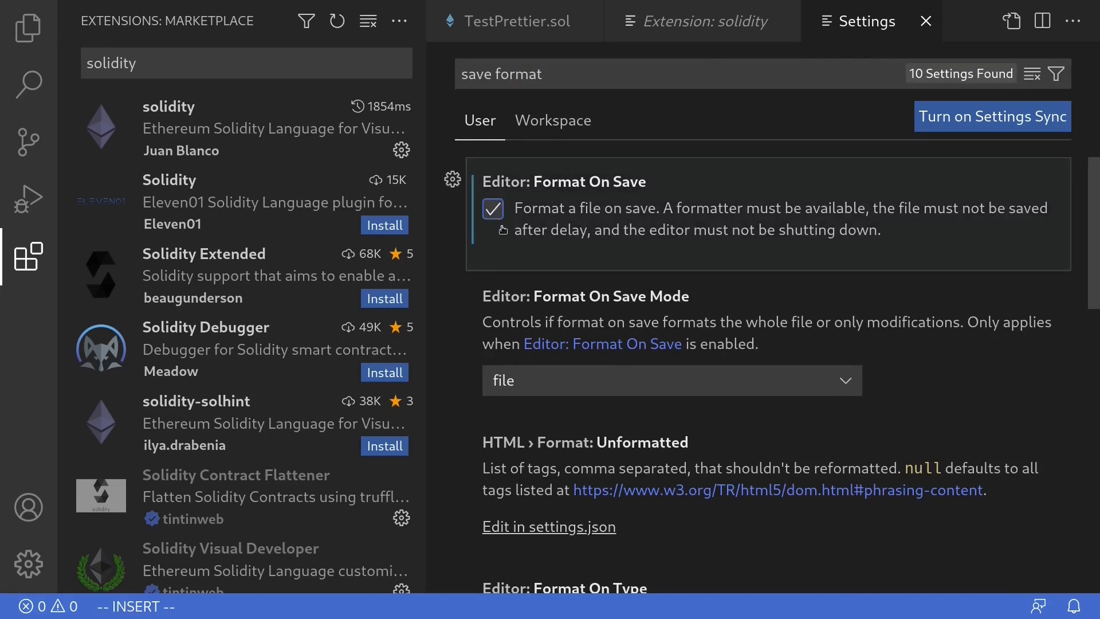
{"action": "mouse_move", "coordinate": [515, 228]}
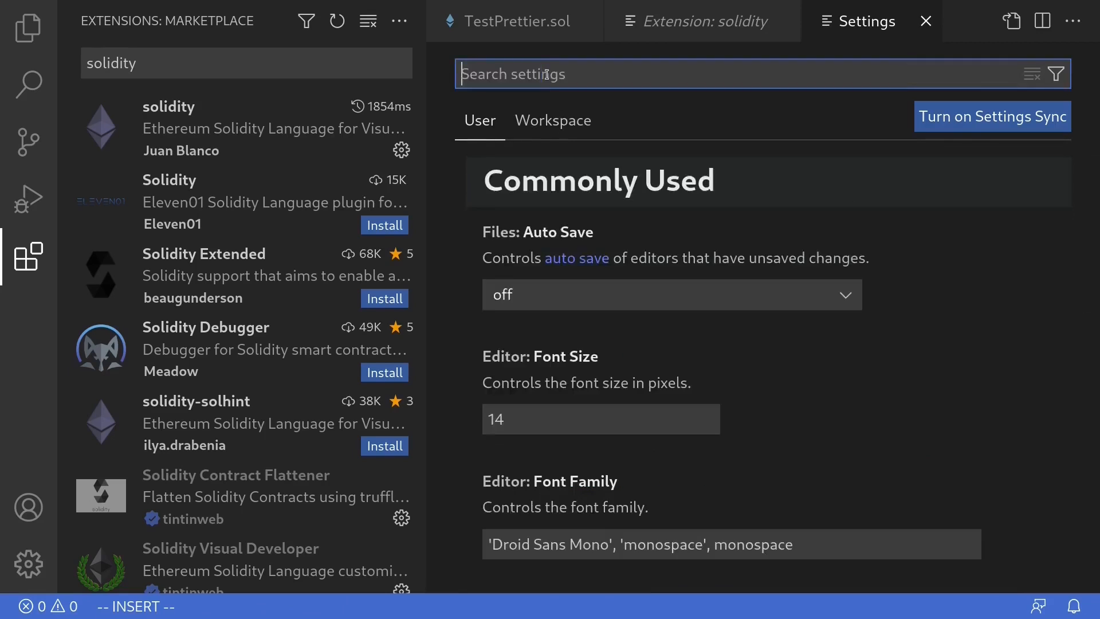
- Set Editor: Default Formatter to Prettier - Code formatter via a 'formatter' settings search
{"action": "type", "text": "formatter"}
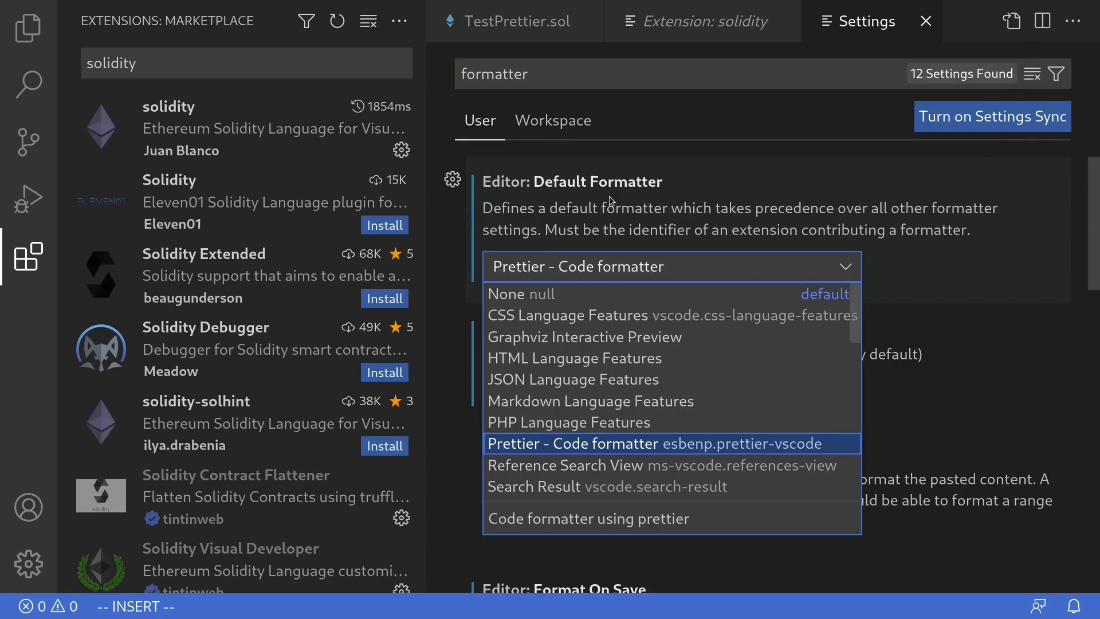
{"action": "mouse_move", "coordinate": [515, 443]}
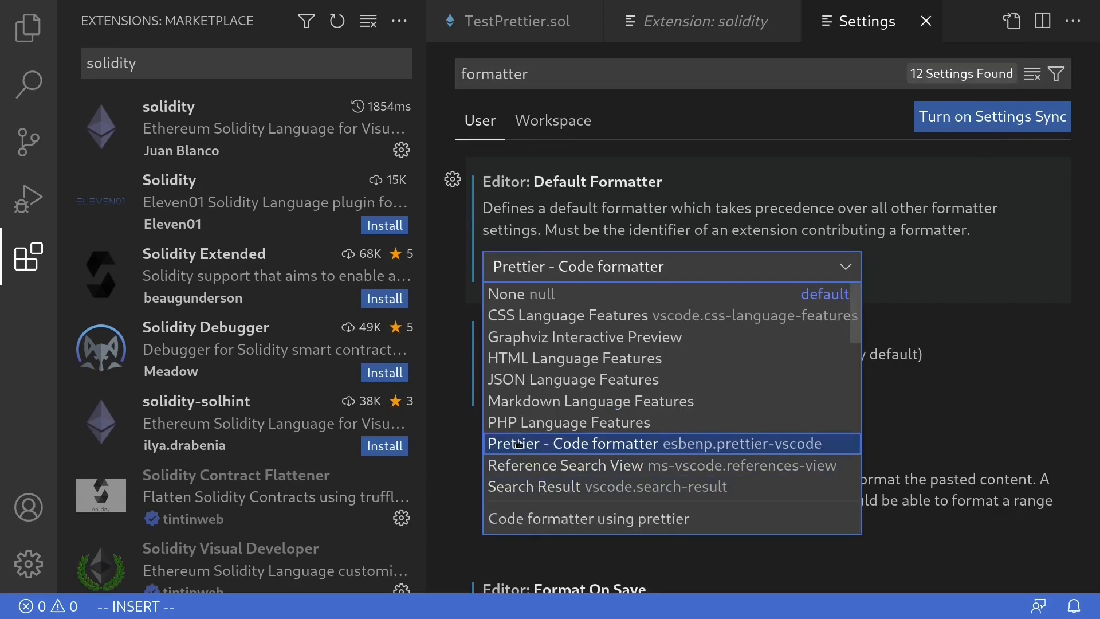
{"action": "mouse_move", "coordinate": [704, 449]}
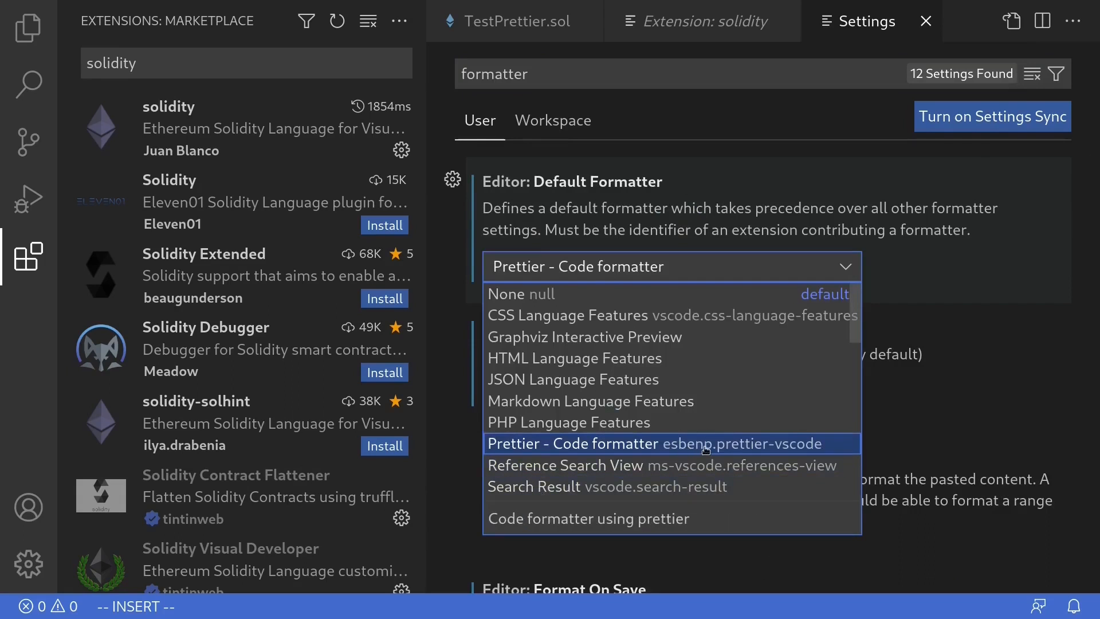
{"action": "mouse_move", "coordinate": [810, 449]}
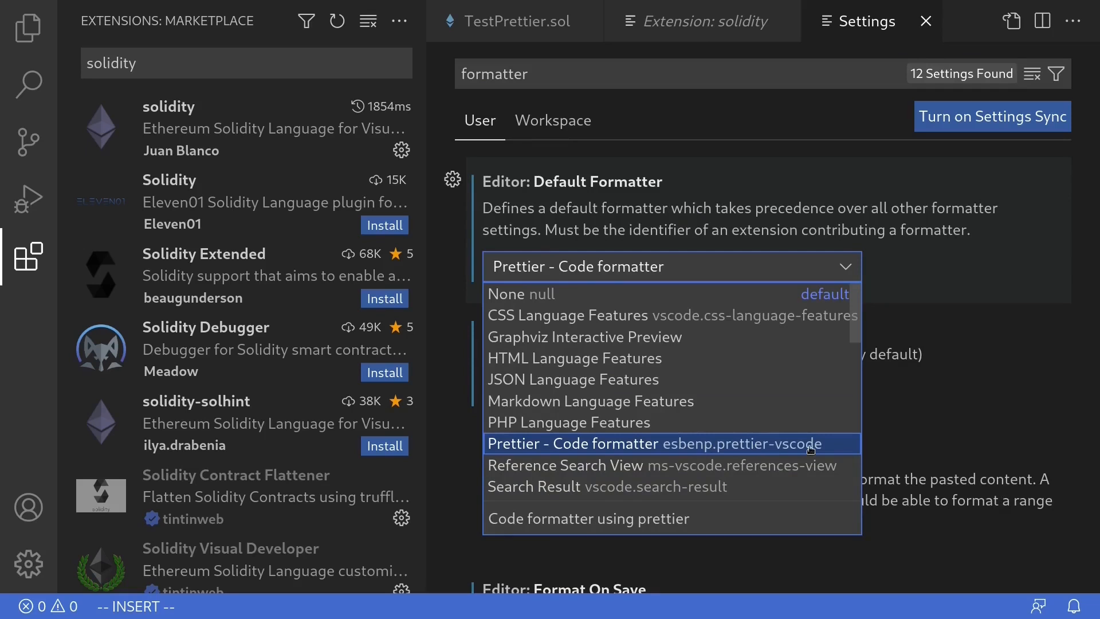
{"action": "left_click", "coordinate": [574, 444]}
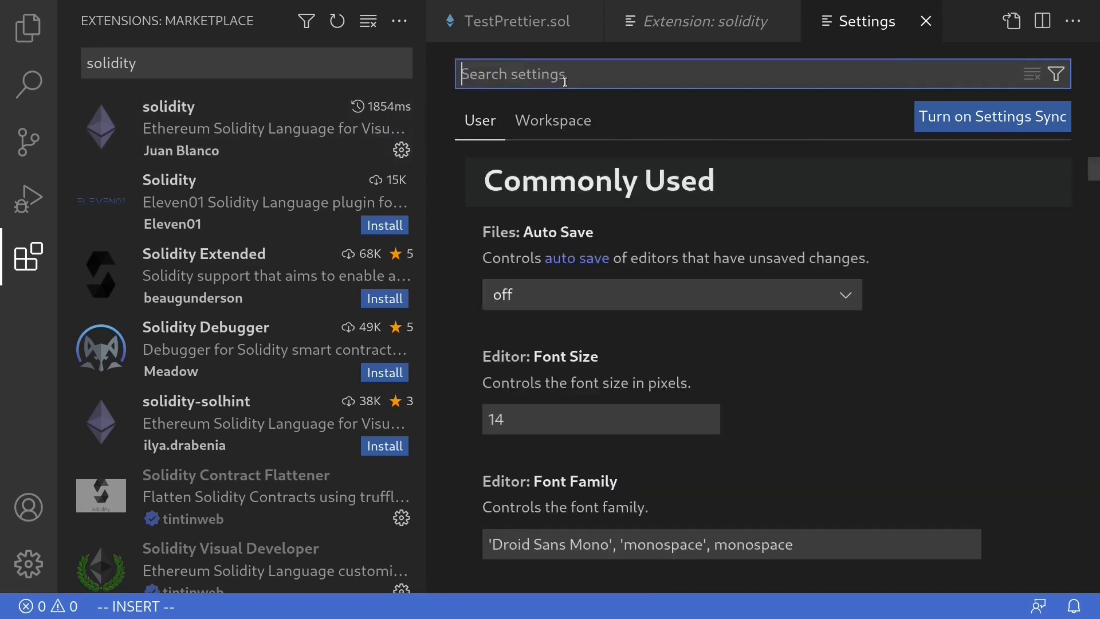
- Change Solidity: Formatter from none to prettier and return to TestPrettier.sol
{"action": "type", "text": "solidity"}
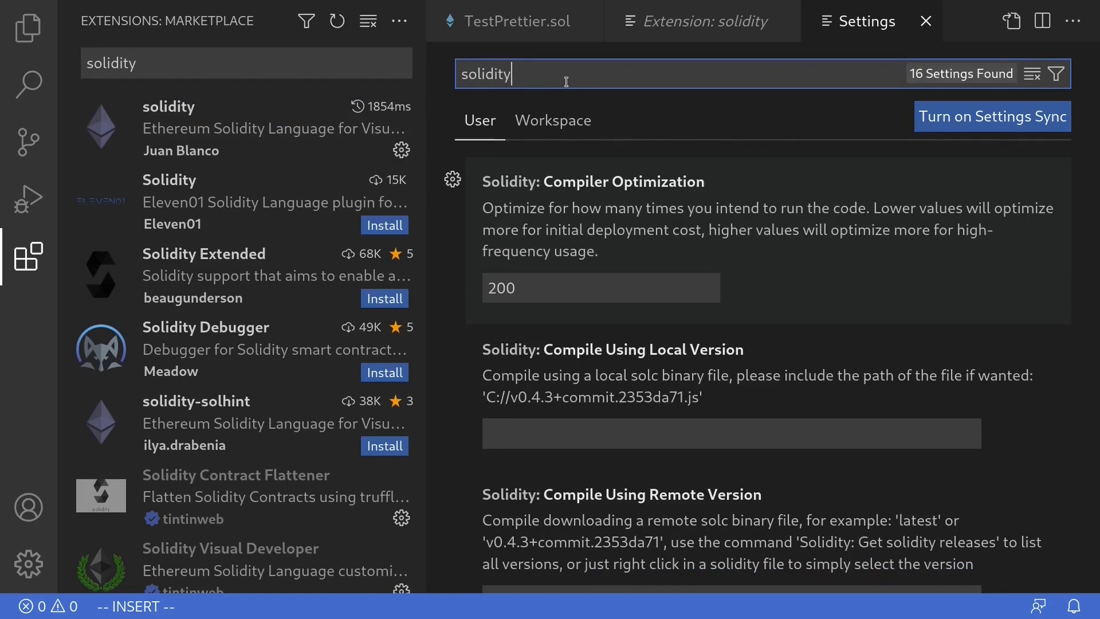
{"action": "mouse_move", "coordinate": [543, 79]}
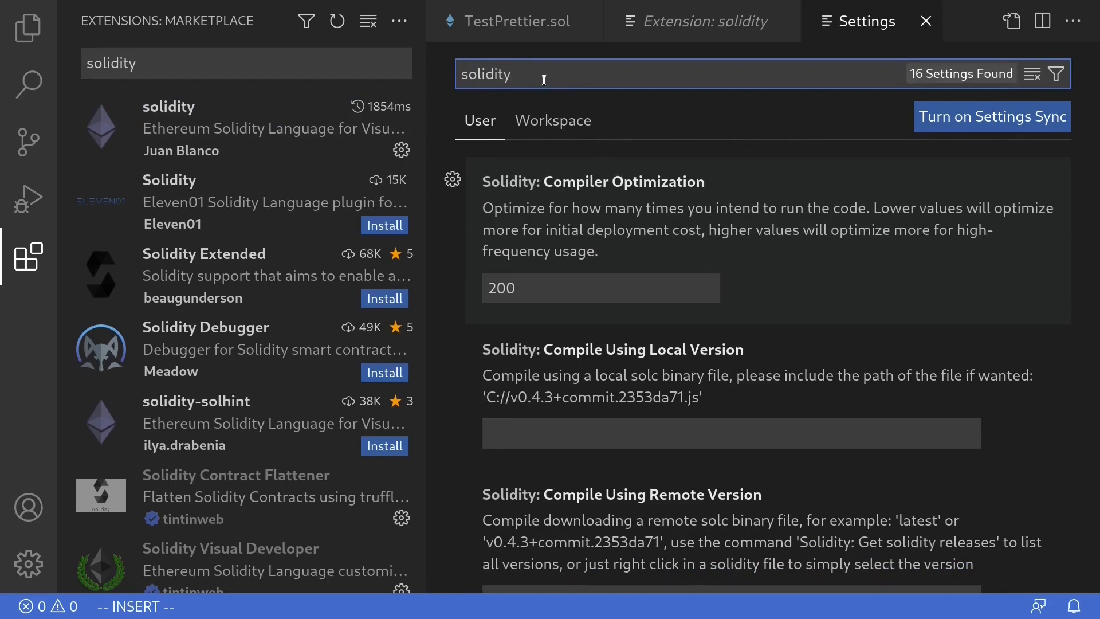
{"action": "type", "text": "format"}
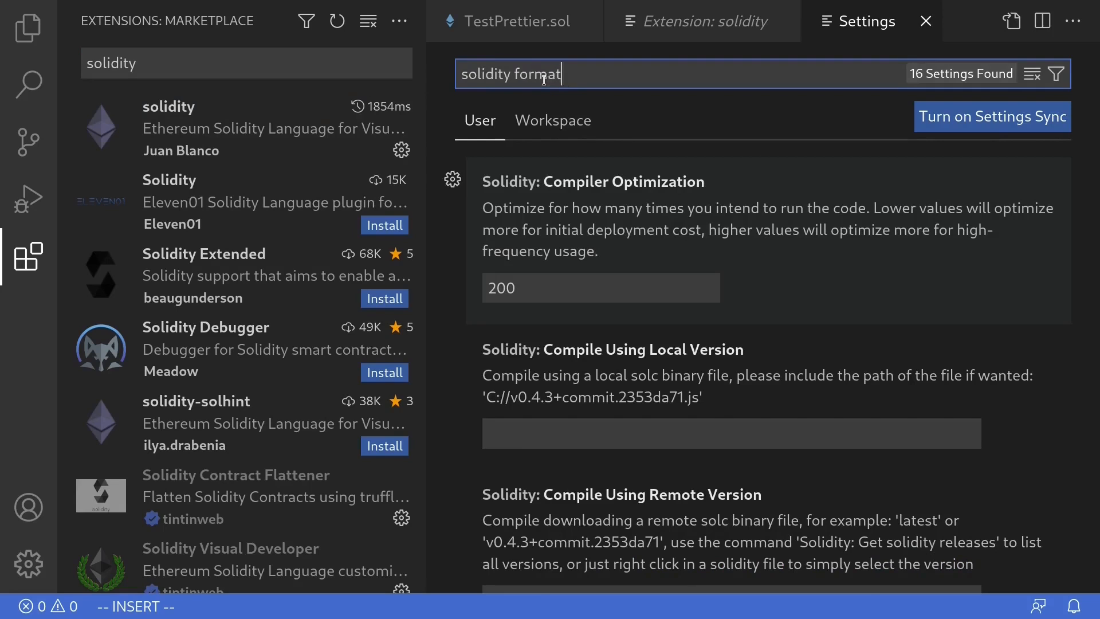
{"action": "type", "text": "ter"}
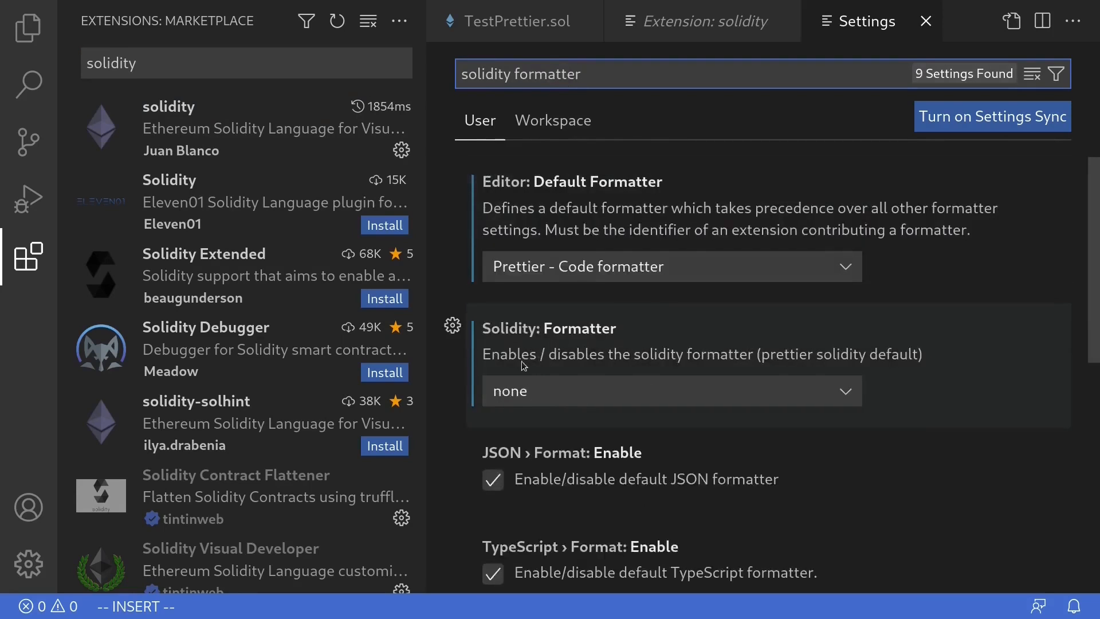
{"action": "mouse_move", "coordinate": [628, 337]}
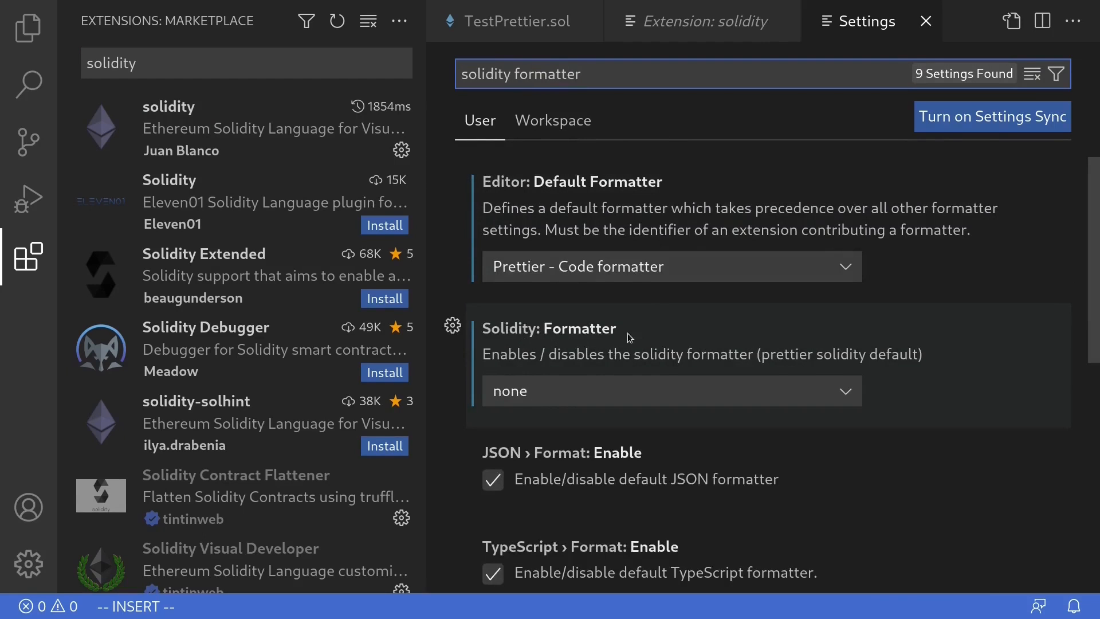
{"action": "mouse_move", "coordinate": [533, 401]}
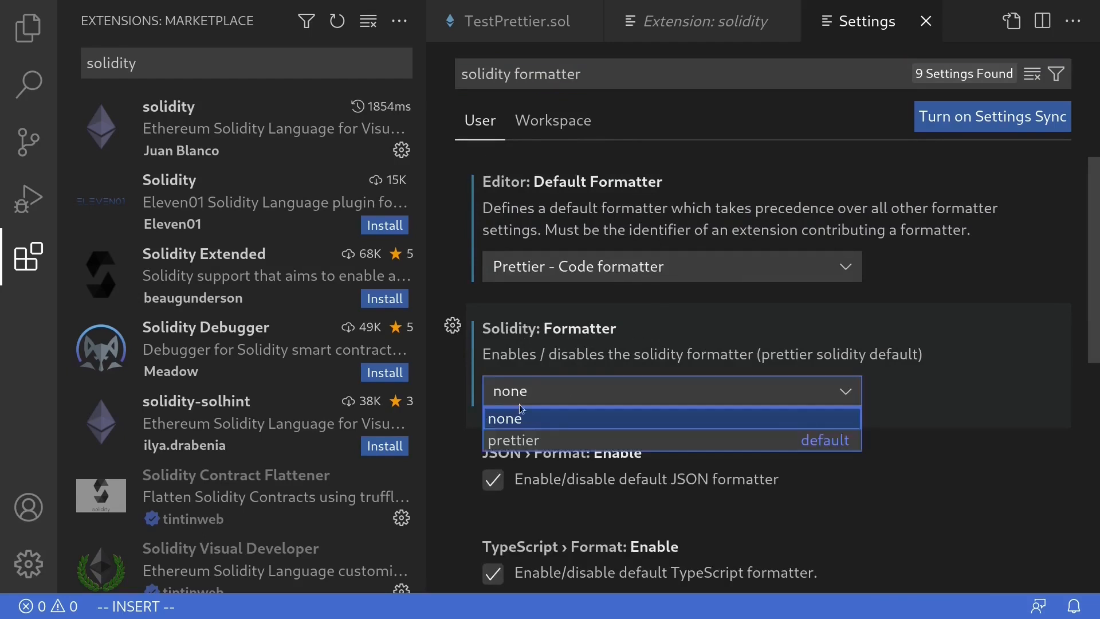
{"action": "left_click", "coordinate": [514, 440]}
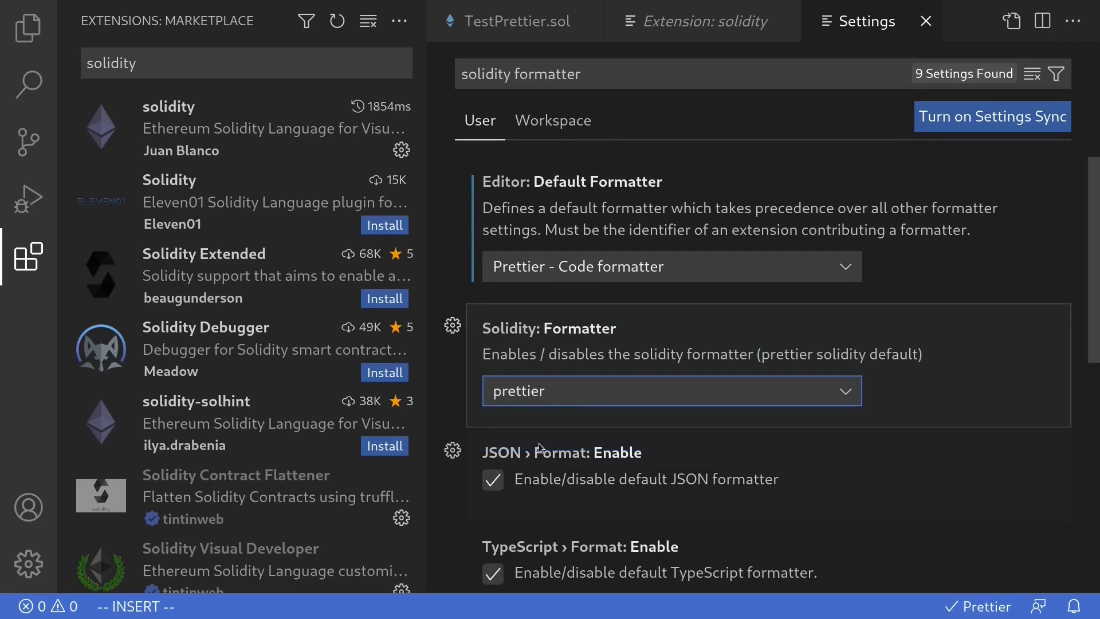
{"action": "mouse_move", "coordinate": [548, 435]}
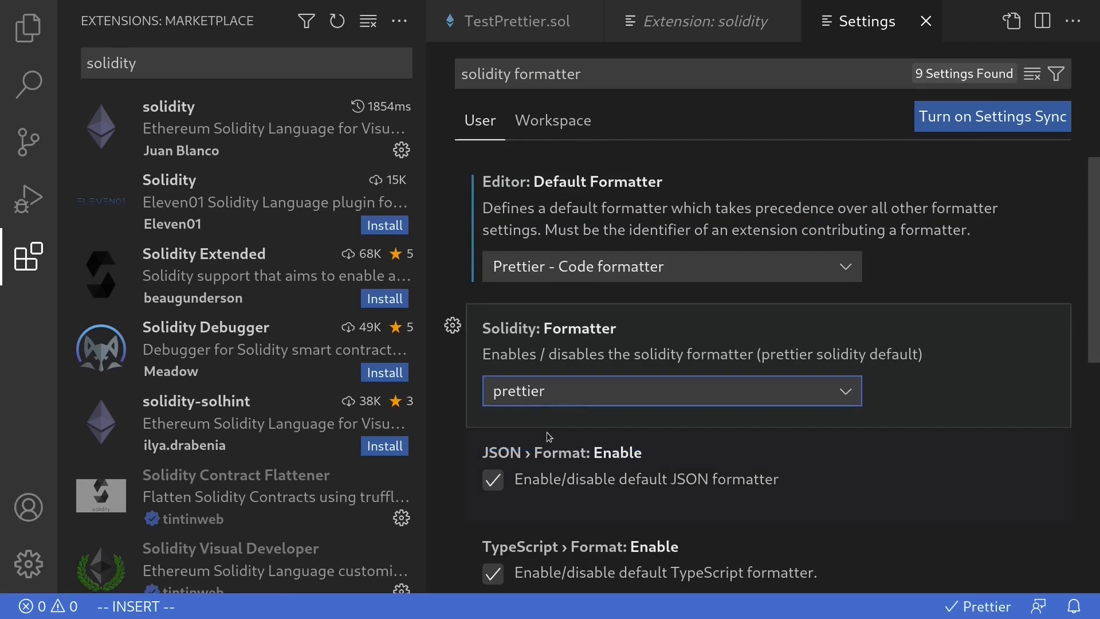
{"action": "left_click", "coordinate": [514, 20]}
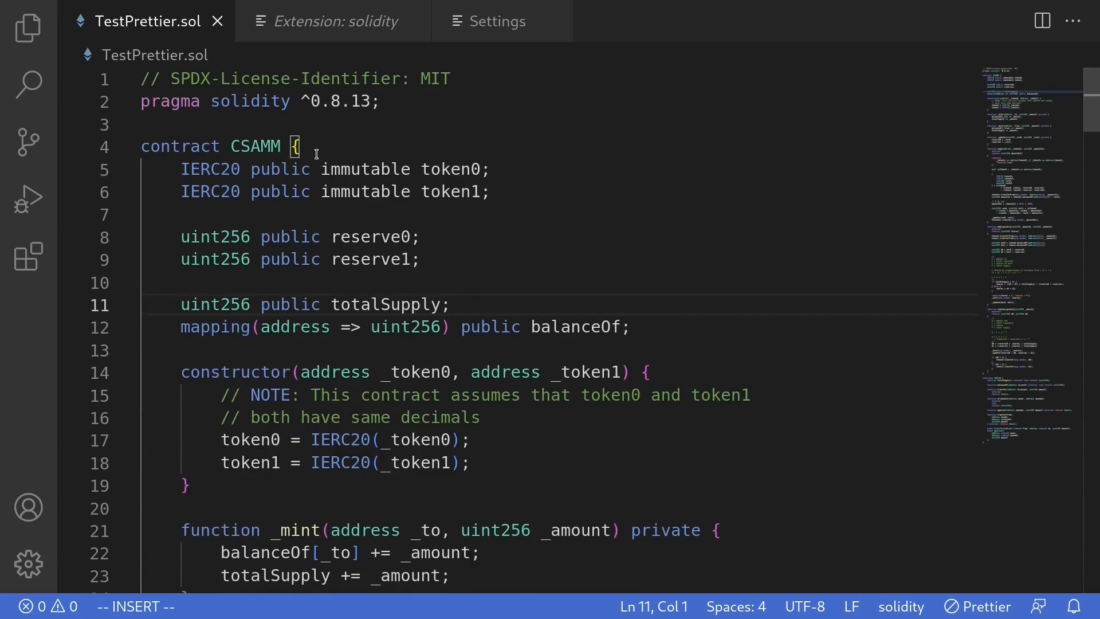
{"action": "mouse_move", "coordinate": [263, 217]}
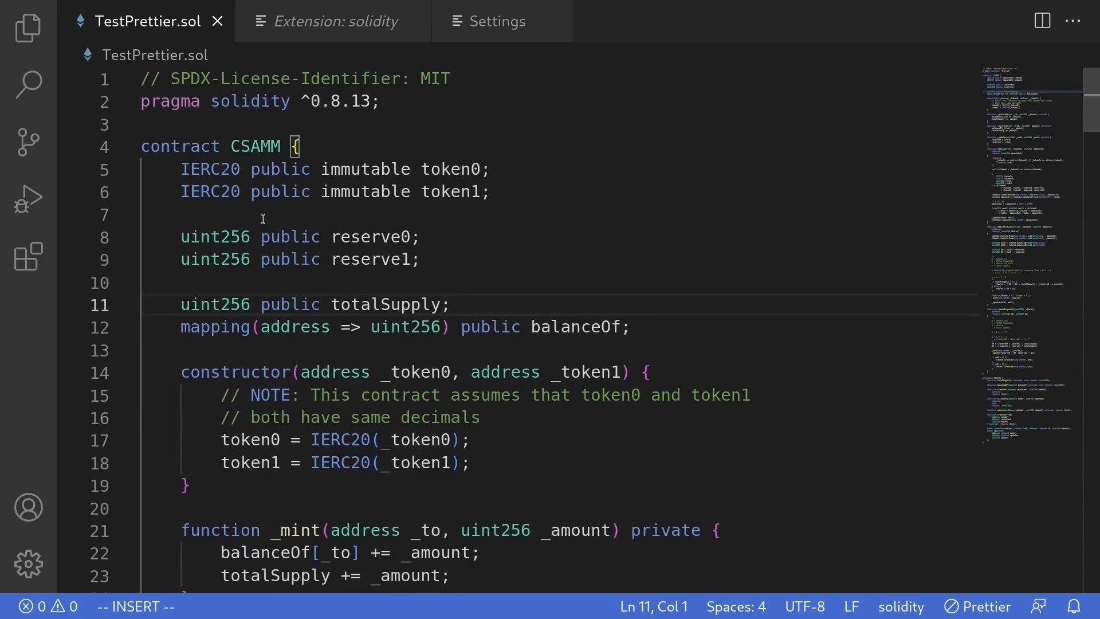
{"action": "mouse_move", "coordinate": [225, 351]}
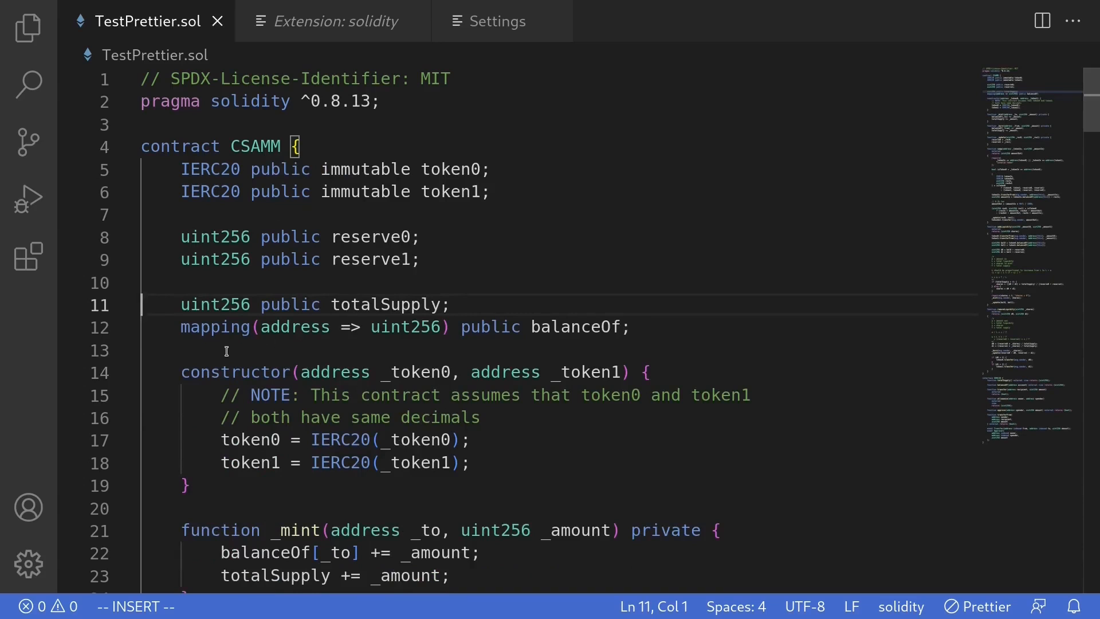